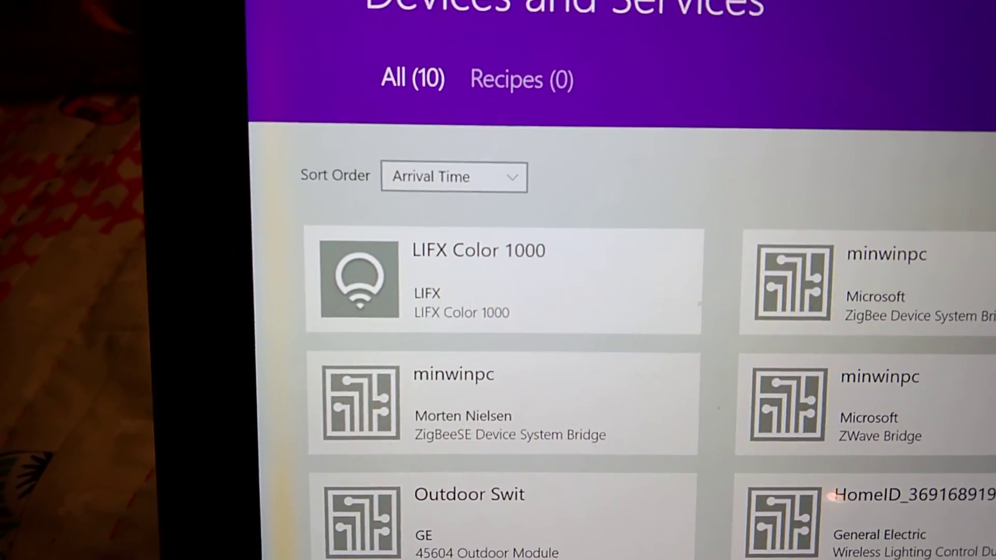
Browse into the LIFX Color 1000 bulb's org/allseen/LSF/Lamp object and one of its interfaces
{"action": "left_click", "coordinate": [479, 282]}
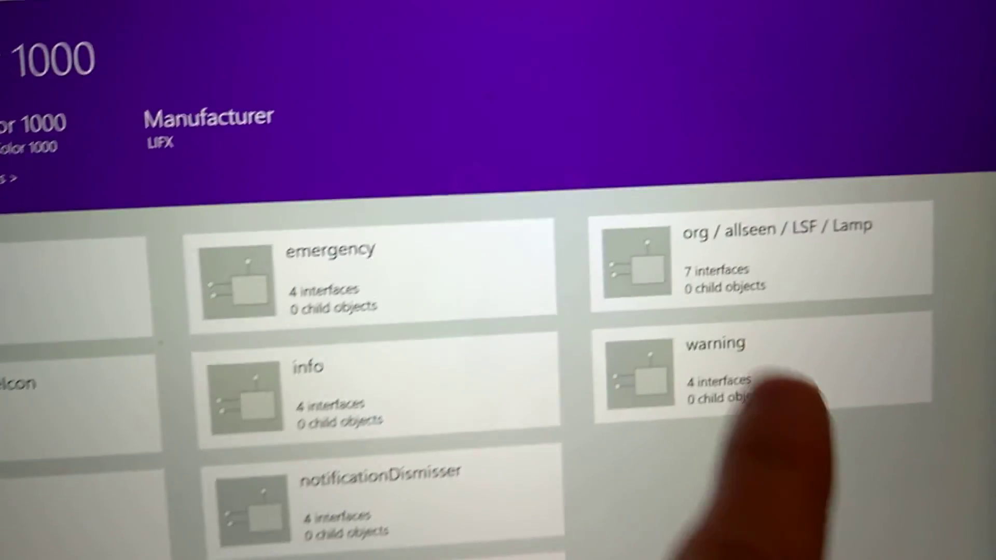
{"action": "left_click", "coordinate": [749, 254]}
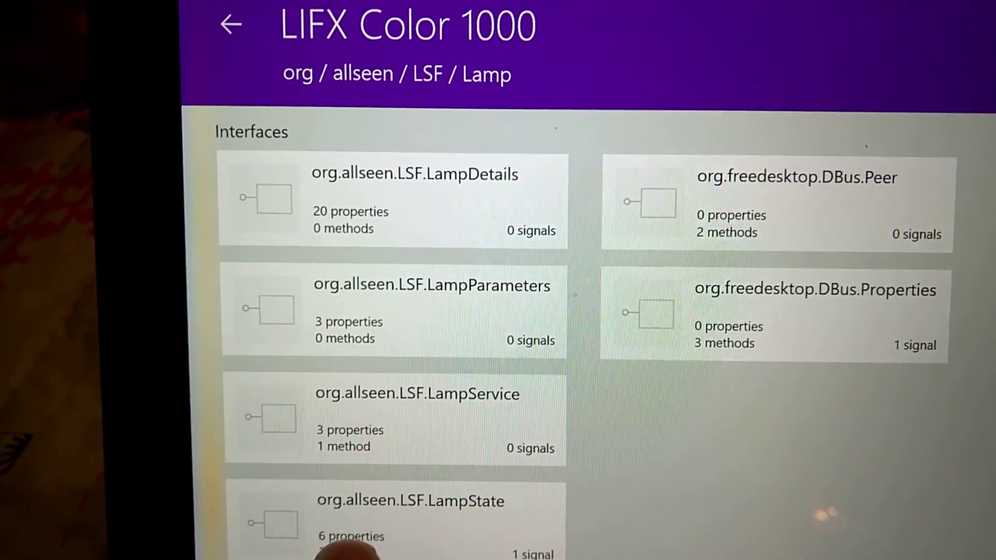
{"action": "left_click", "coordinate": [410, 515]}
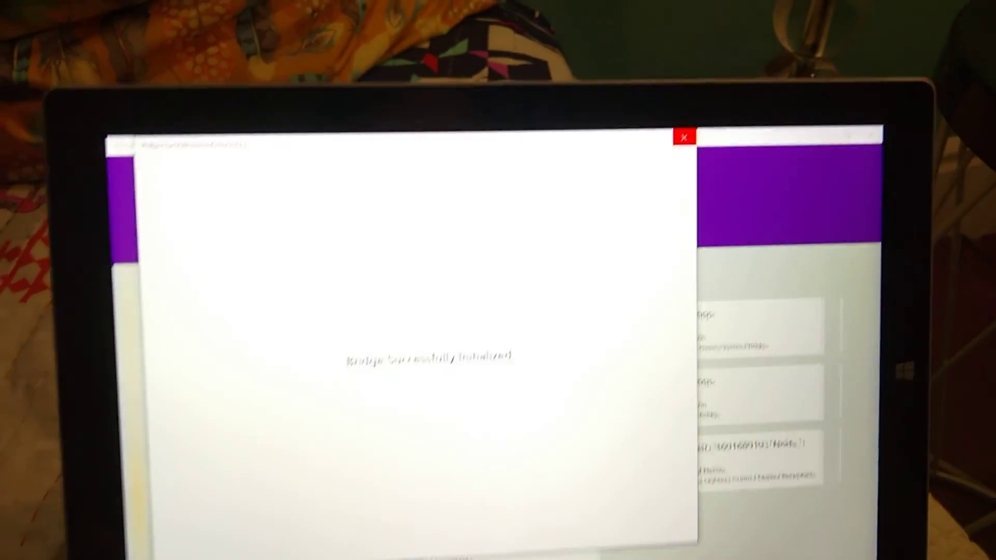
Dismiss the 'Bridge Successfully Initialized' confirmation in the Philips Hue bridge app
{"action": "left_click", "coordinate": [685, 137]}
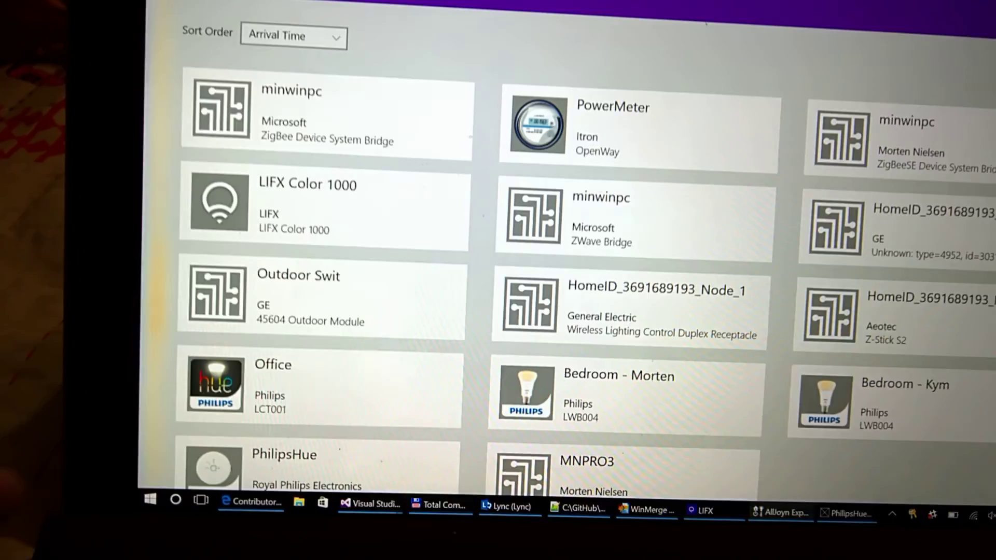
Browse into the bridged Office (Philips LCT001) lamp's org/allseen/LSF/Lamp LampState interface
{"action": "left_click", "coordinate": [318, 384]}
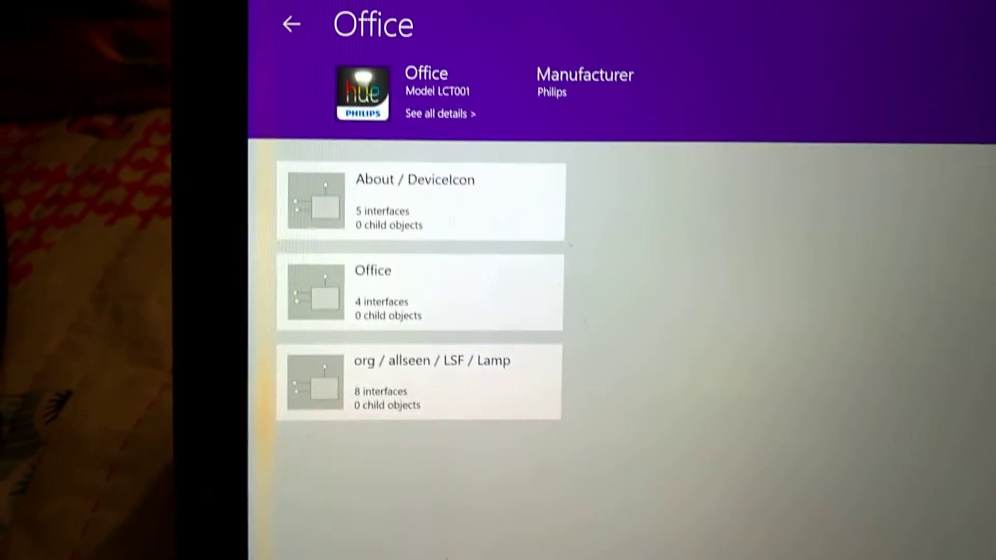
{"action": "left_click", "coordinate": [419, 381]}
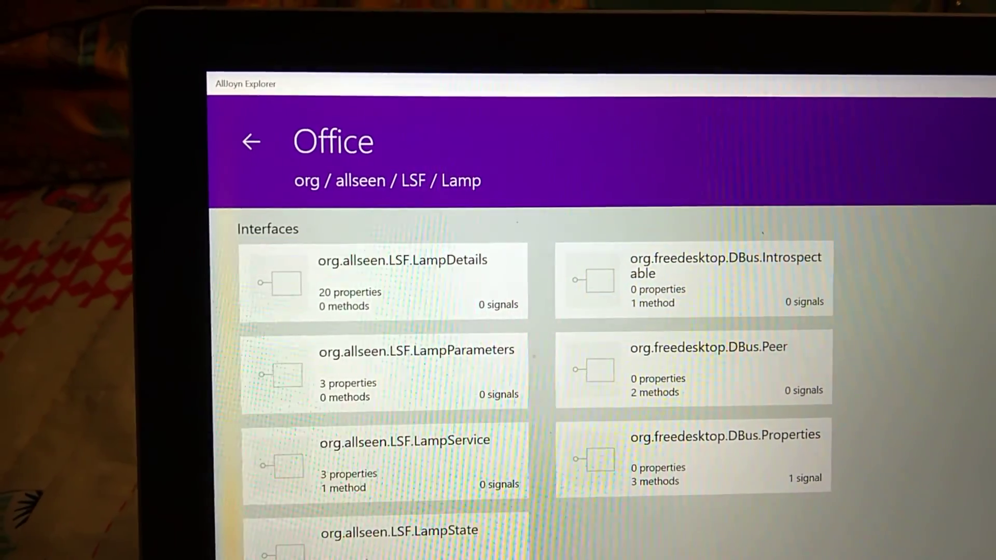
{"action": "left_click", "coordinate": [398, 530]}
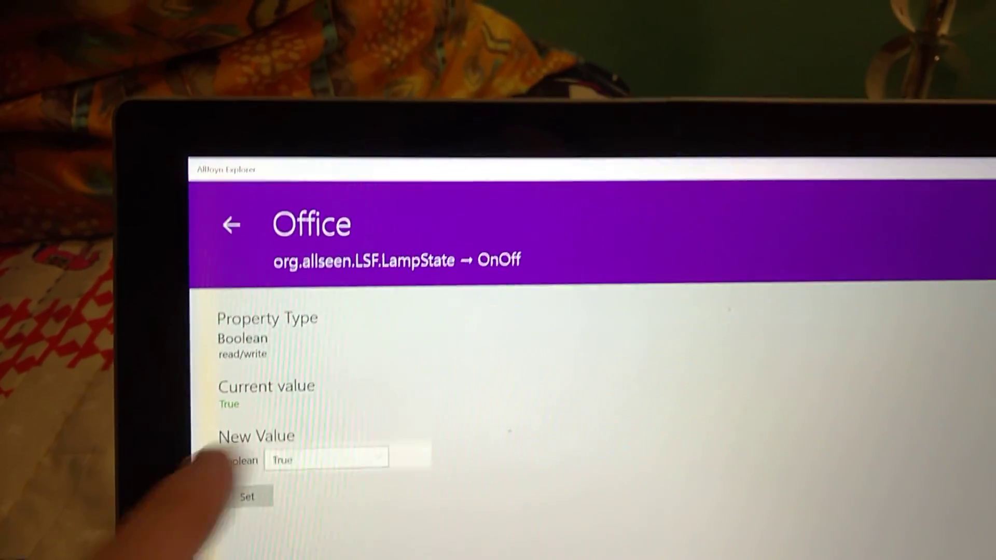
Apply OnOff = True to the Office lamp, returning status 0x0000 ER_OK
{"action": "left_click", "coordinate": [248, 497]}
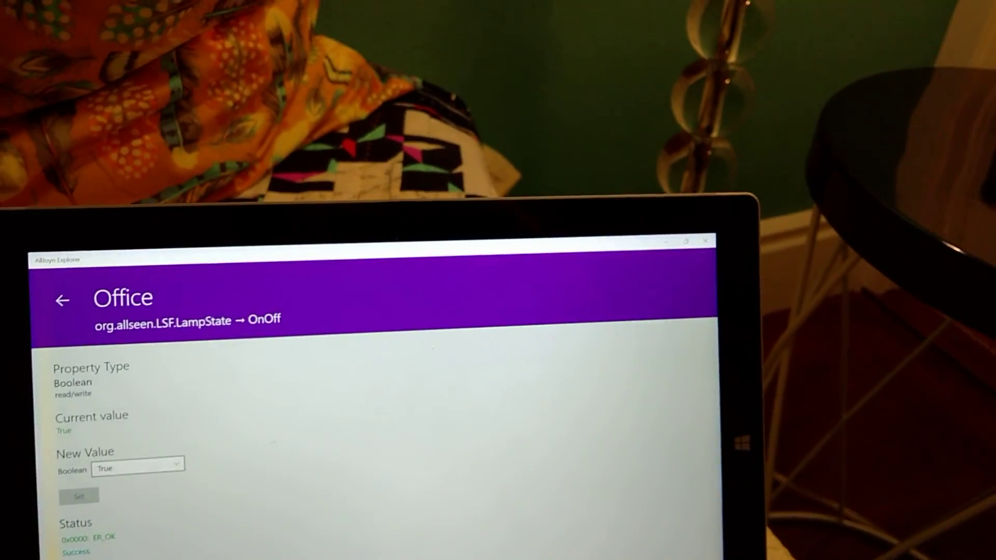